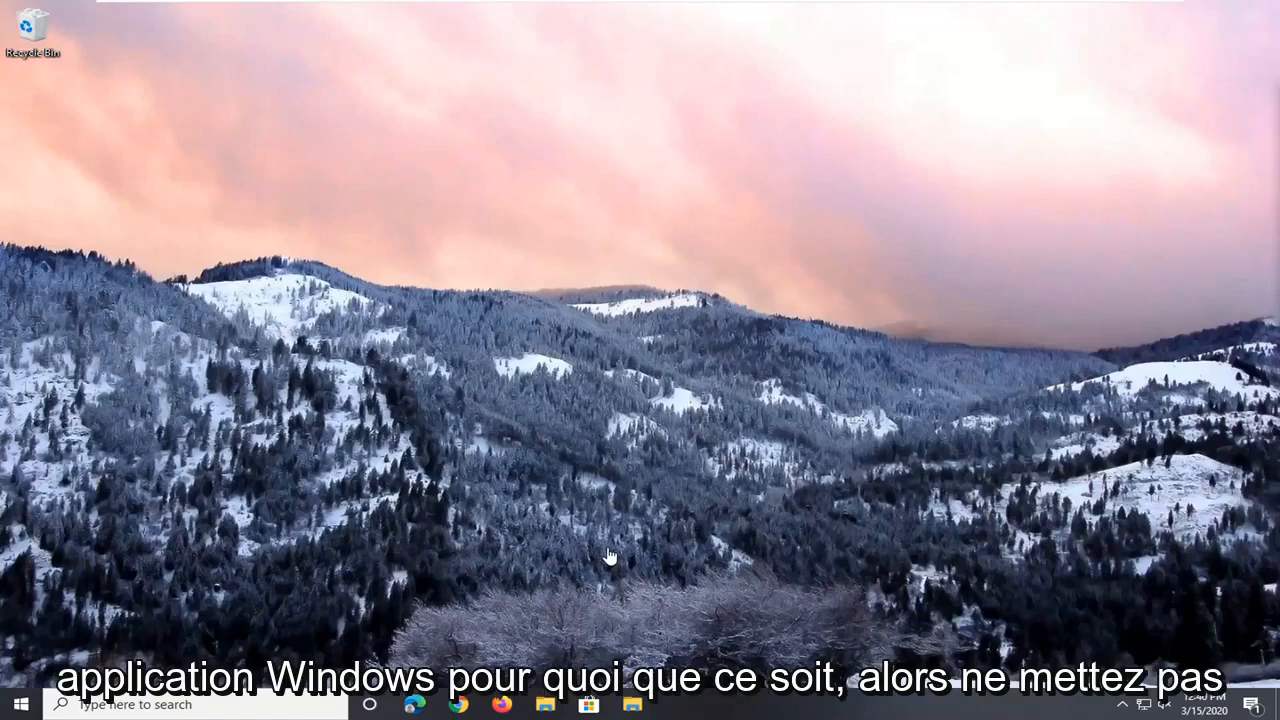
{"action": "mouse_move", "coordinate": [681, 571]}
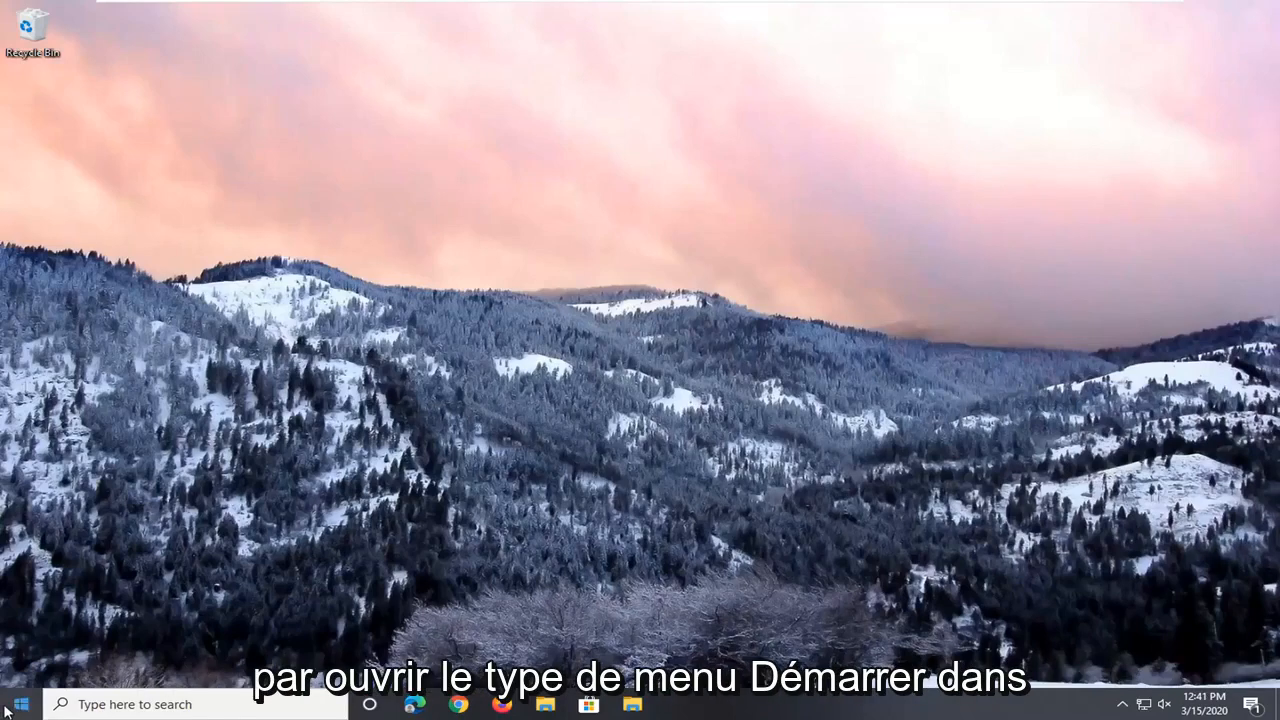
- Search for regedit and run Registry Editor as administrator, approving the UAC prompt
{"action": "type", "text": "regedit"}
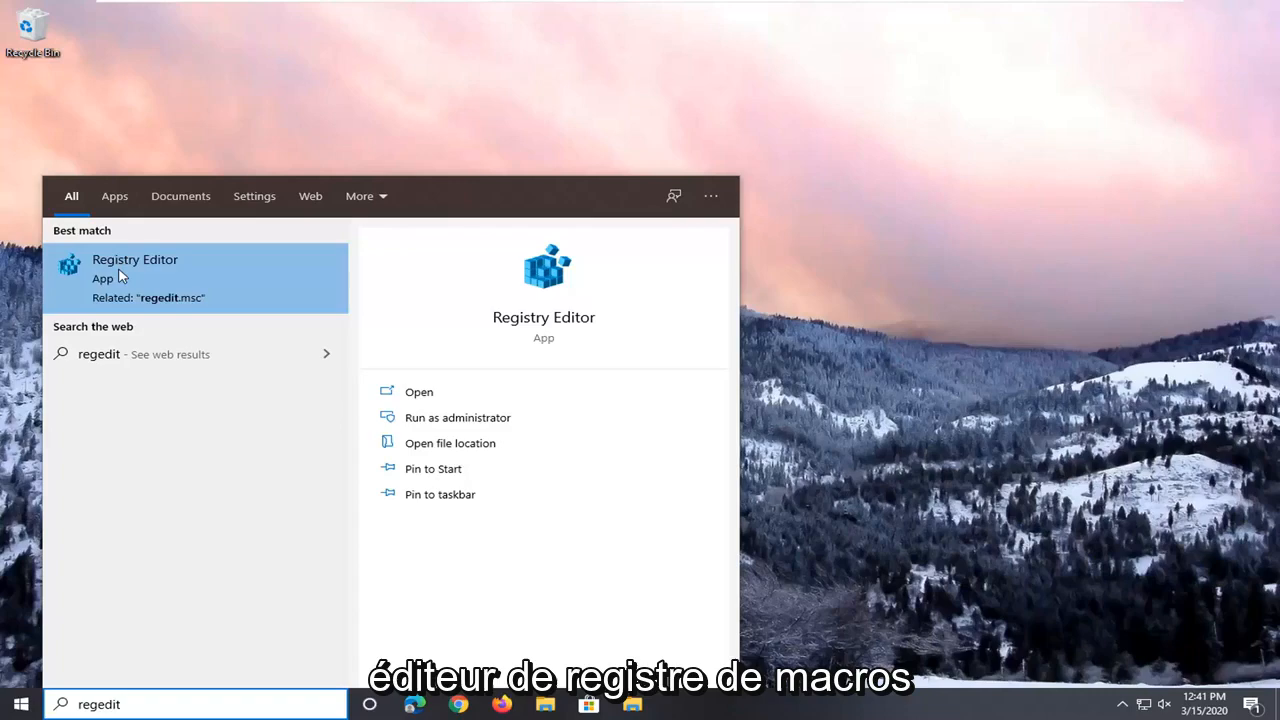
{"action": "right_click", "coordinate": [135, 270]}
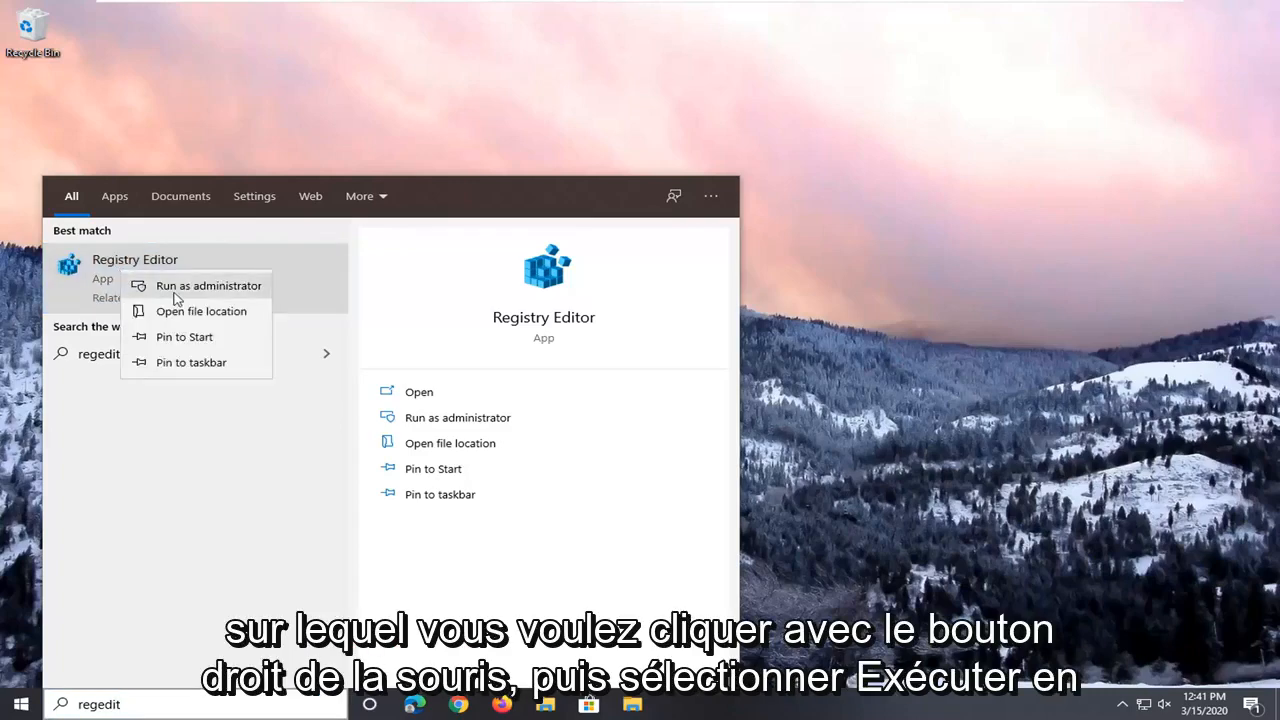
{"action": "left_click", "coordinate": [208, 285]}
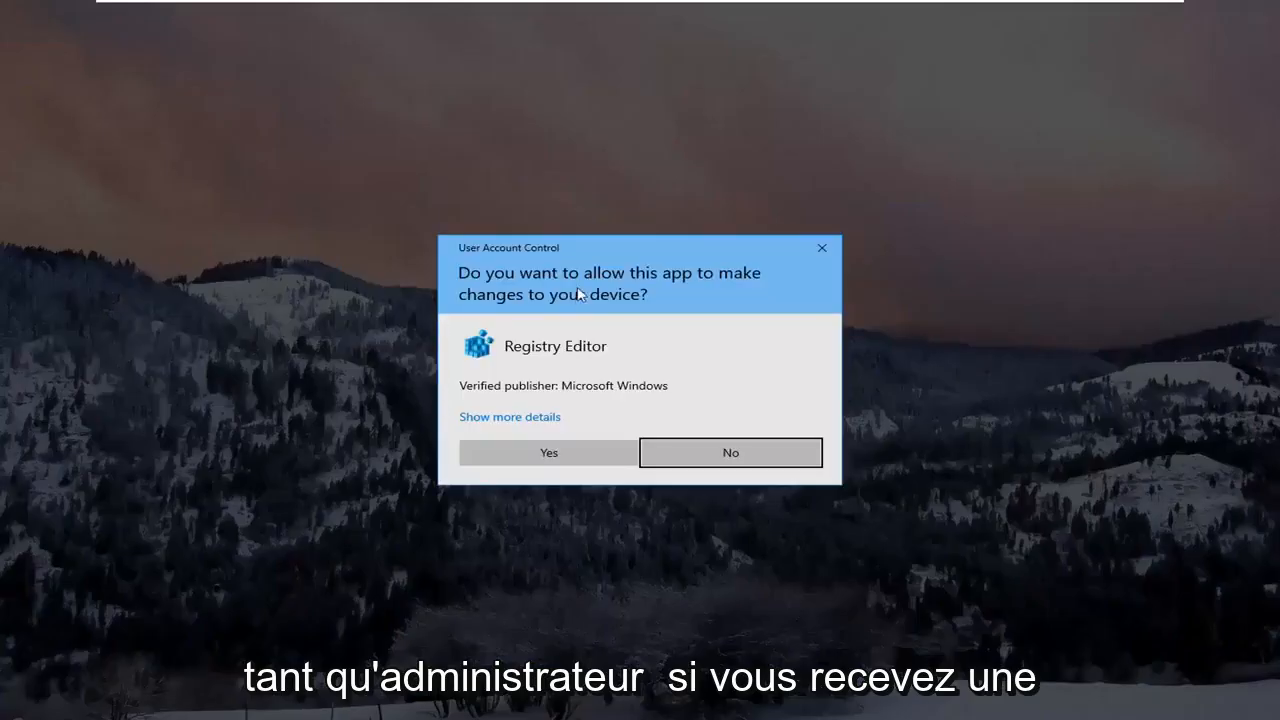
{"action": "left_click", "coordinate": [548, 452]}
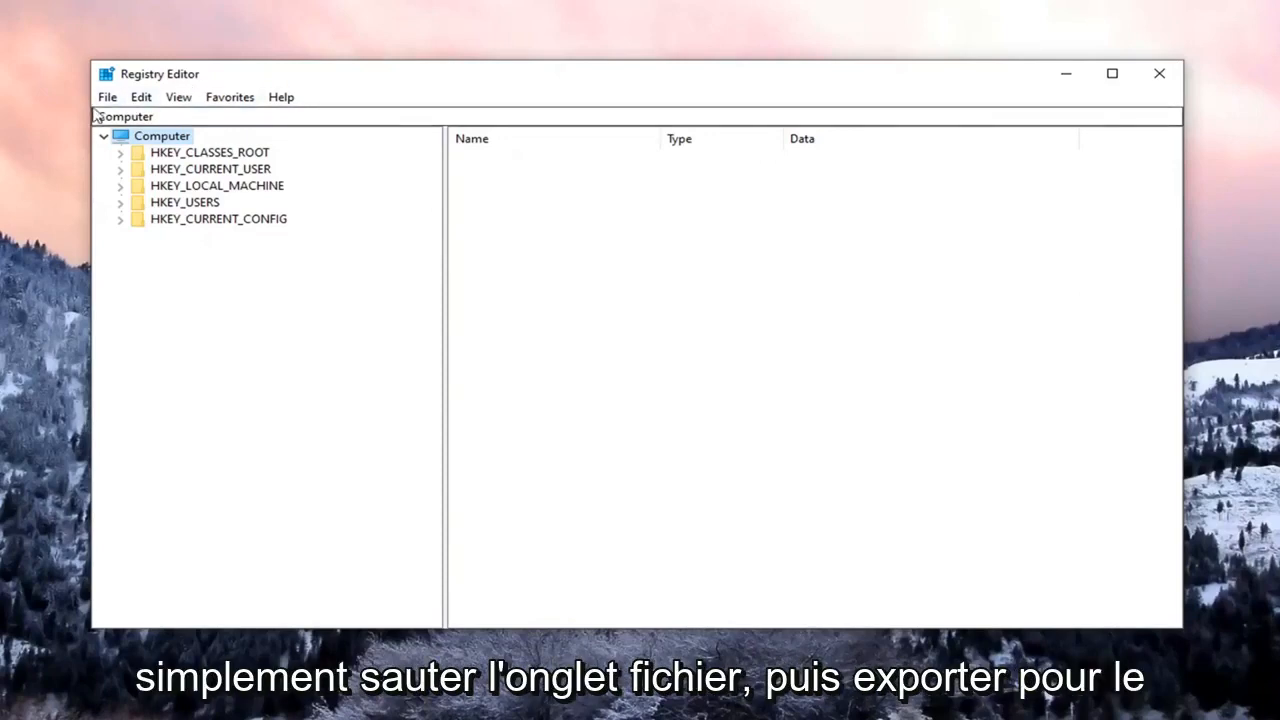
{"action": "left_click", "coordinate": [162, 136]}
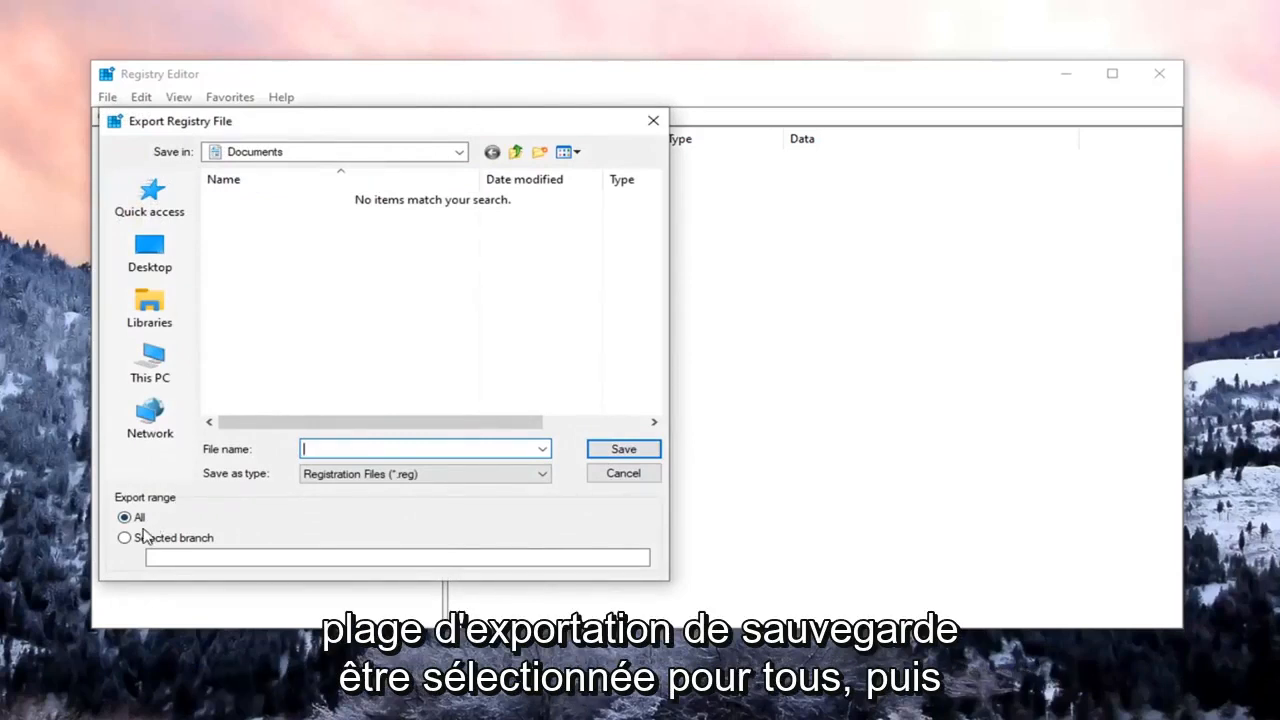
{"action": "mouse_move", "coordinate": [149, 415]}
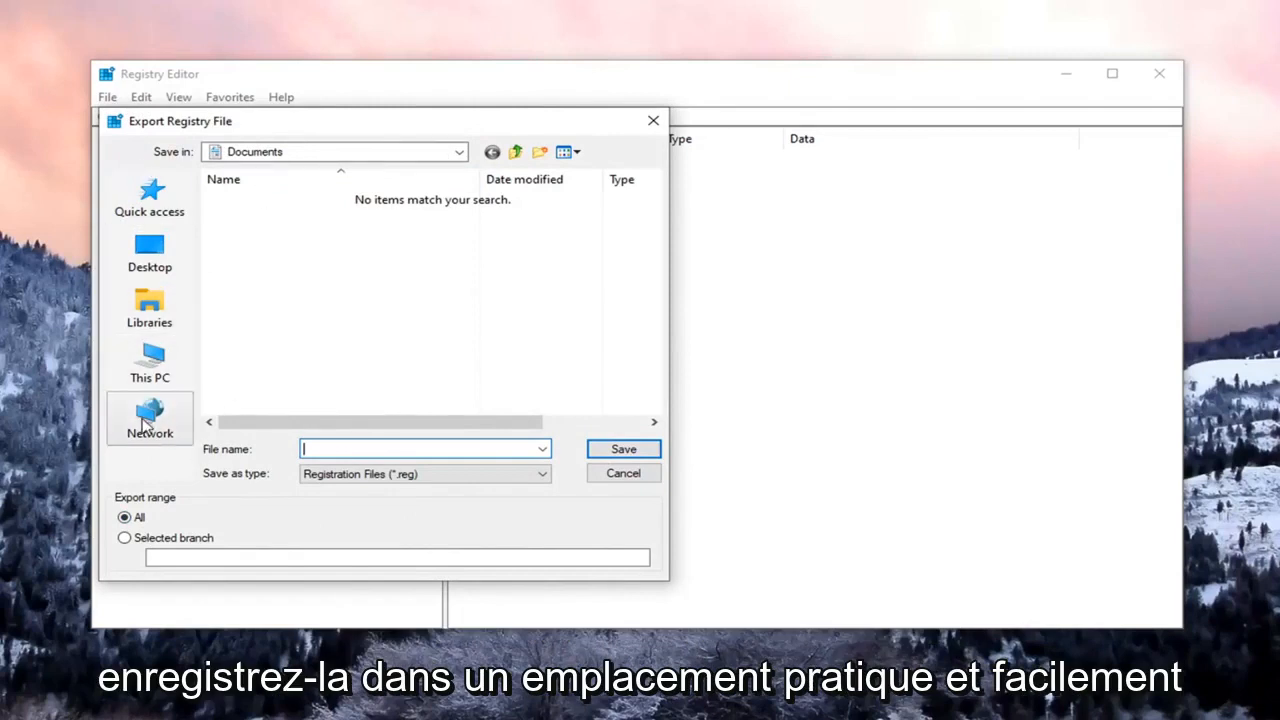
{"action": "mouse_move", "coordinate": [149, 410]}
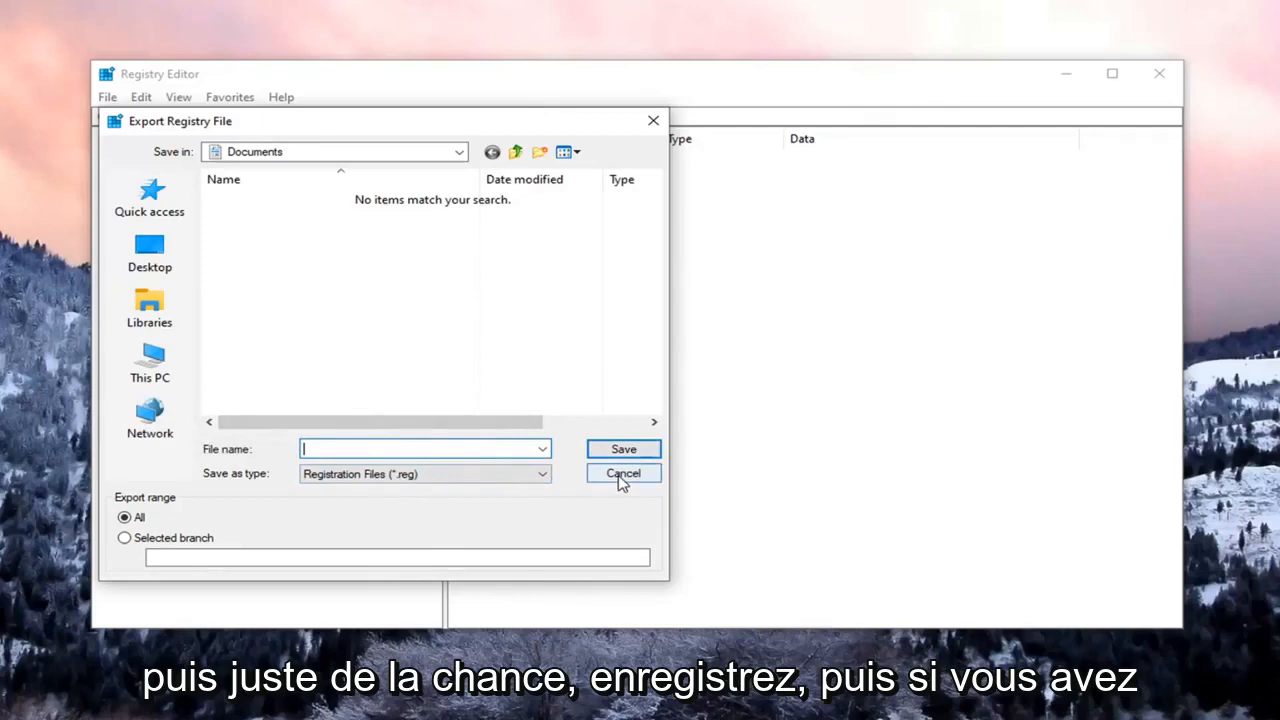
{"action": "left_click", "coordinate": [622, 473]}
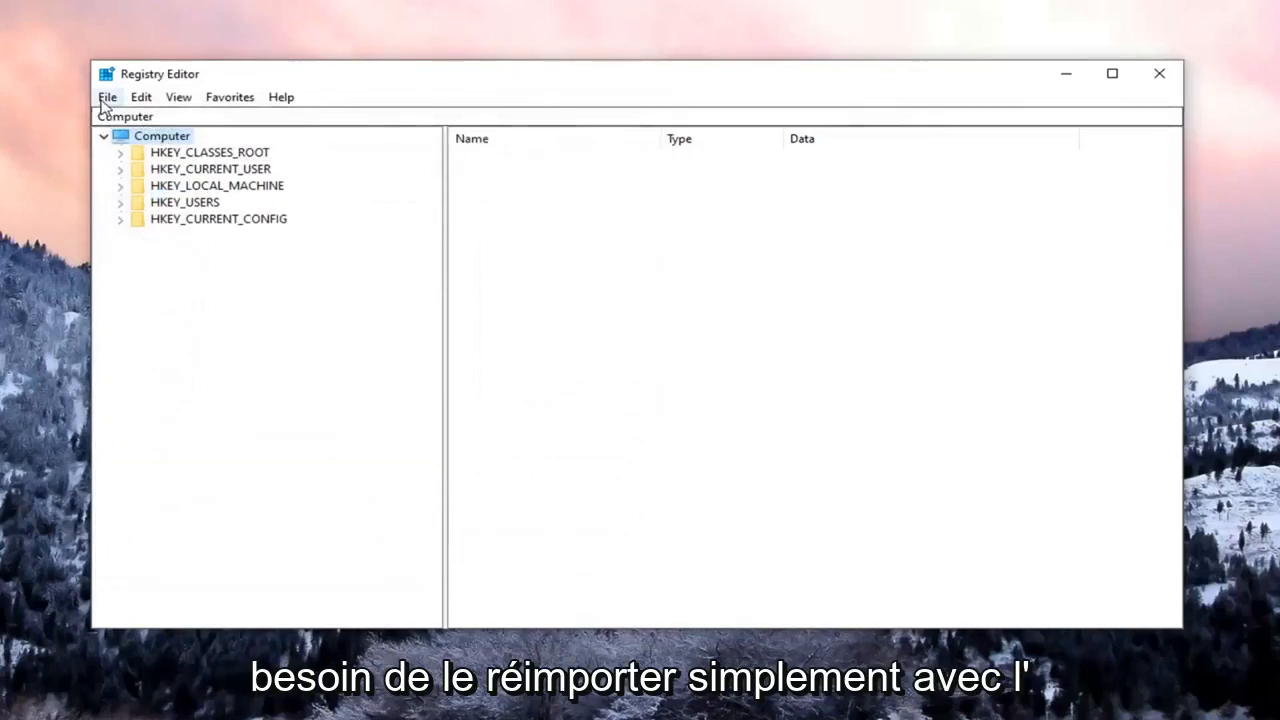
{"action": "left_click", "coordinate": [107, 97]}
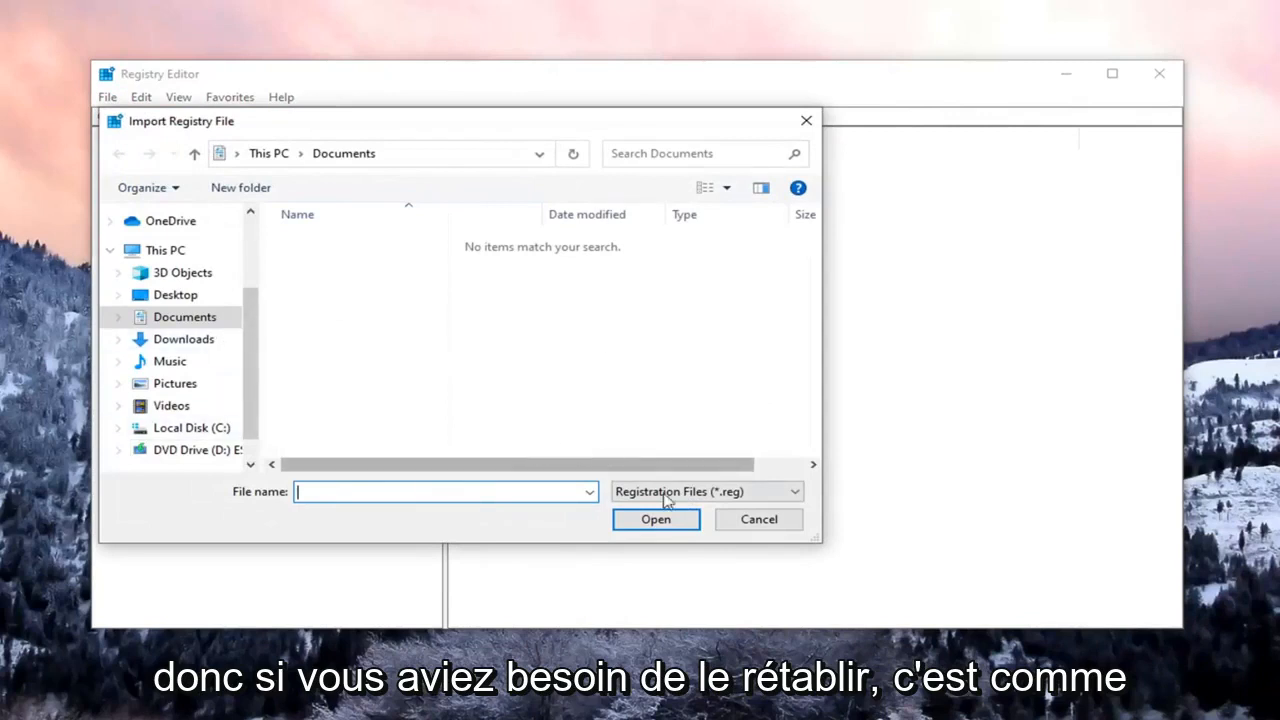
{"action": "left_click", "coordinate": [758, 519]}
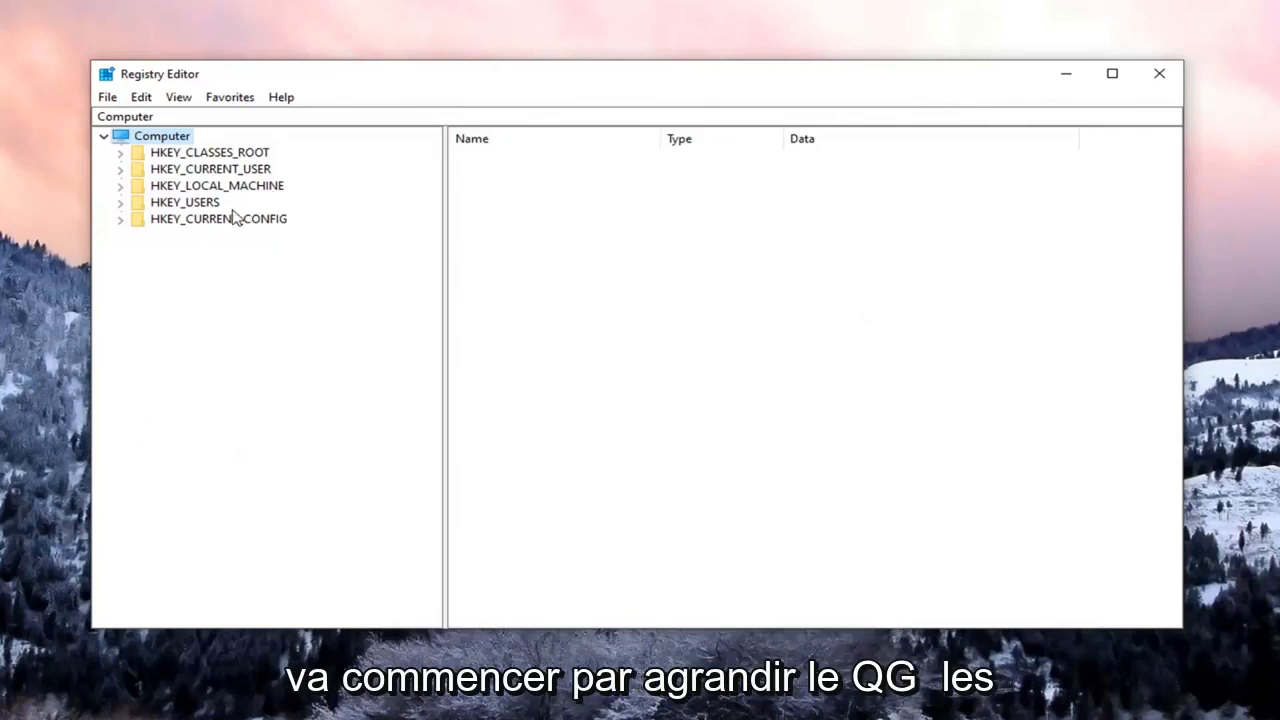
- Navigate to HKEY_LOCAL_MACHINE\SYSTEM\CurrentControlSet\Services and select the TokenBroker key
{"action": "left_click", "coordinate": [216, 185]}
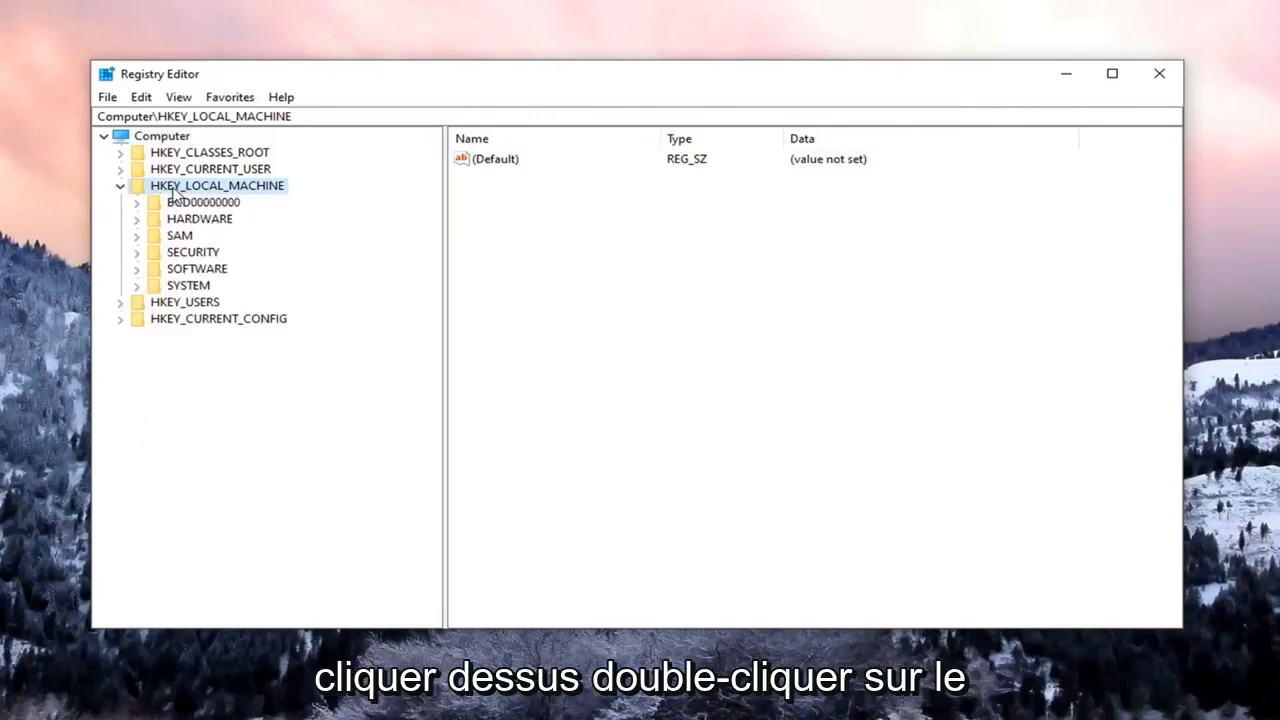
{"action": "double_click", "coordinate": [188, 285]}
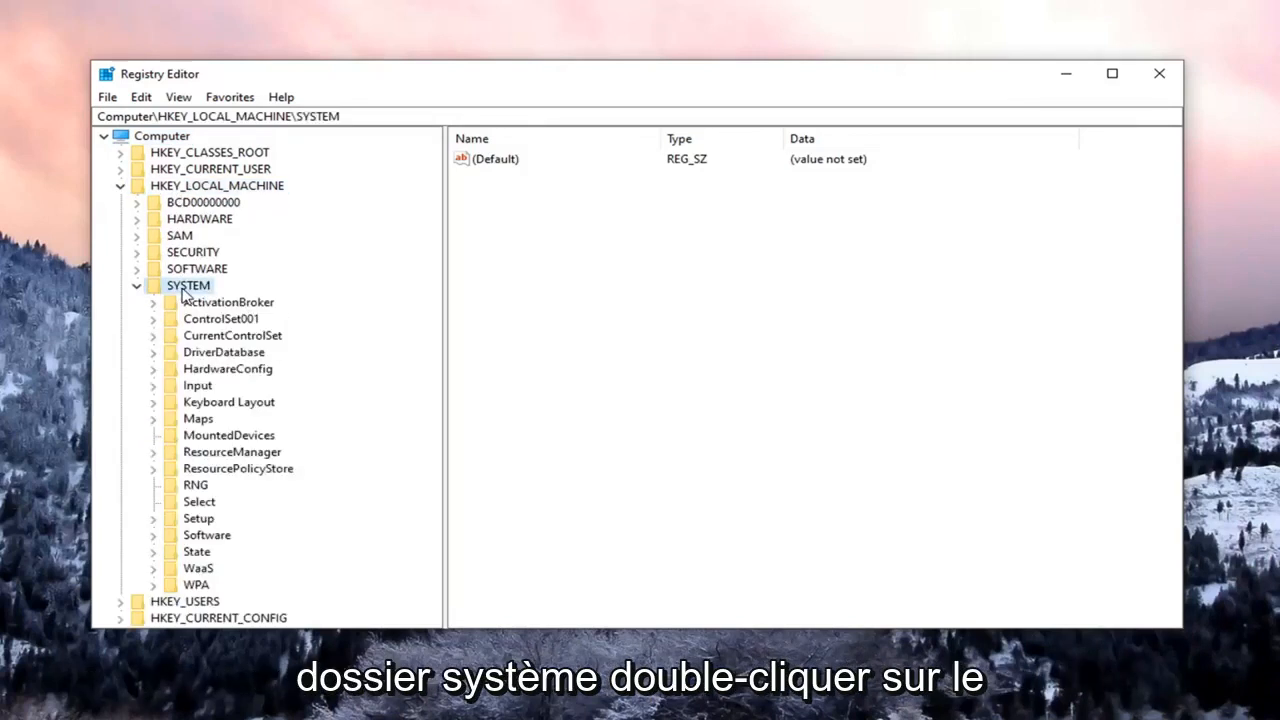
{"action": "left_click", "coordinate": [232, 335]}
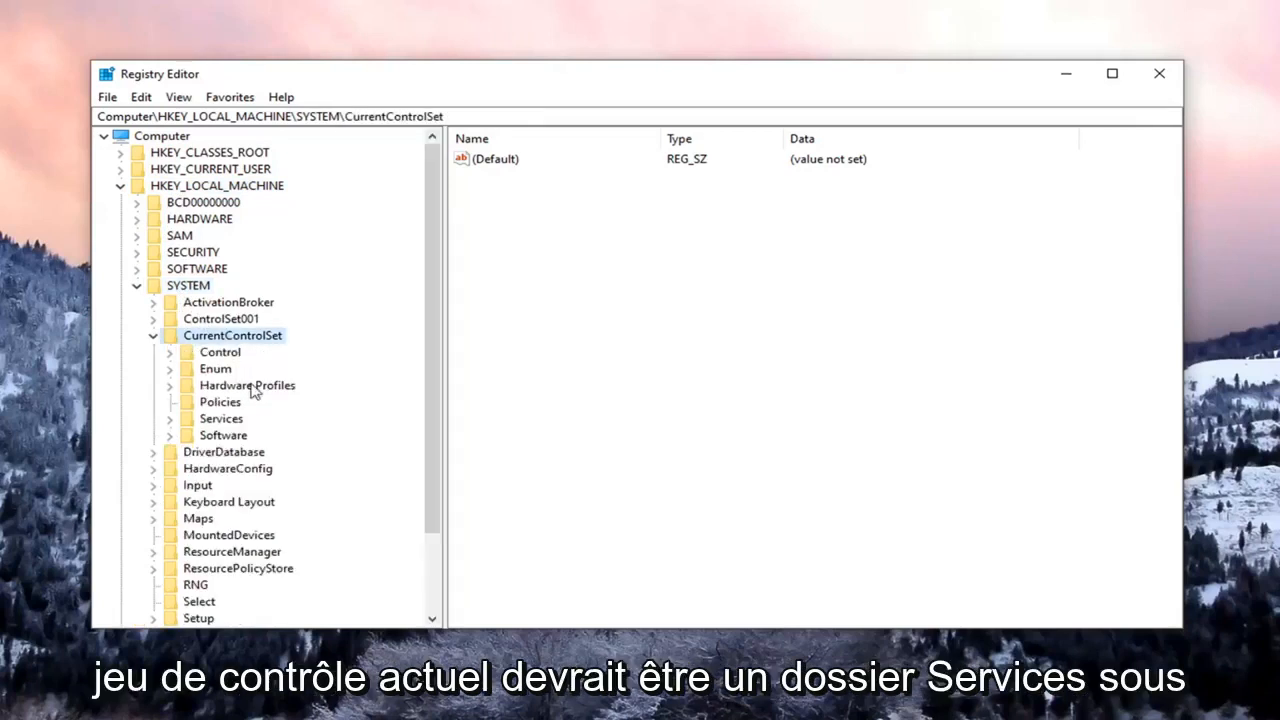
{"action": "left_click", "coordinate": [221, 418]}
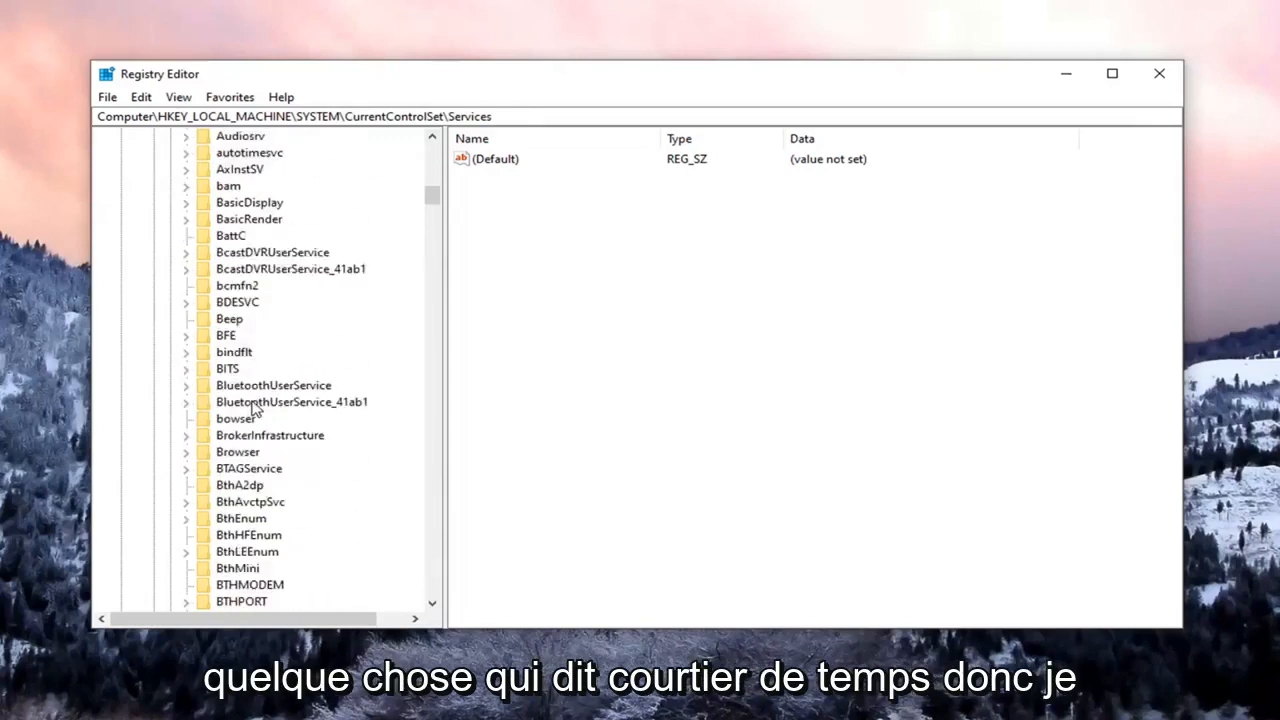
{"action": "scroll", "scroll_direction": "down", "scroll_amount": 3}
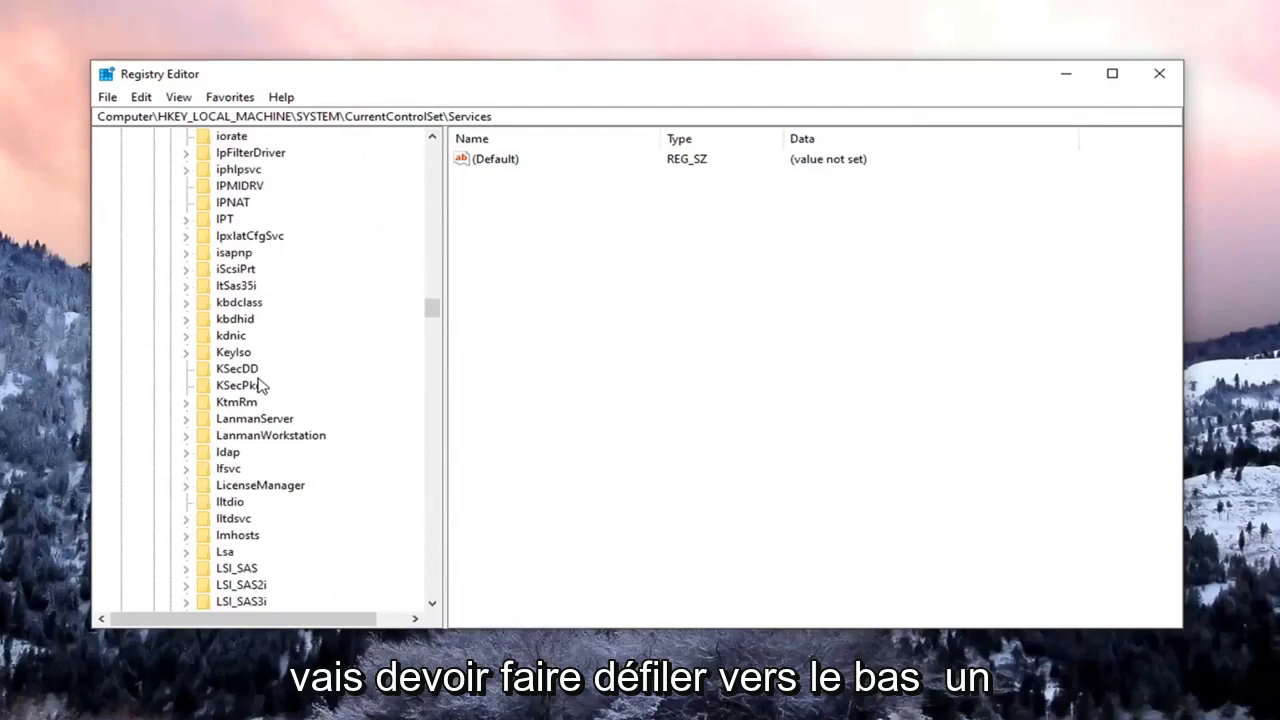
{"action": "scroll", "scroll_direction": "down", "scroll_amount": 3}
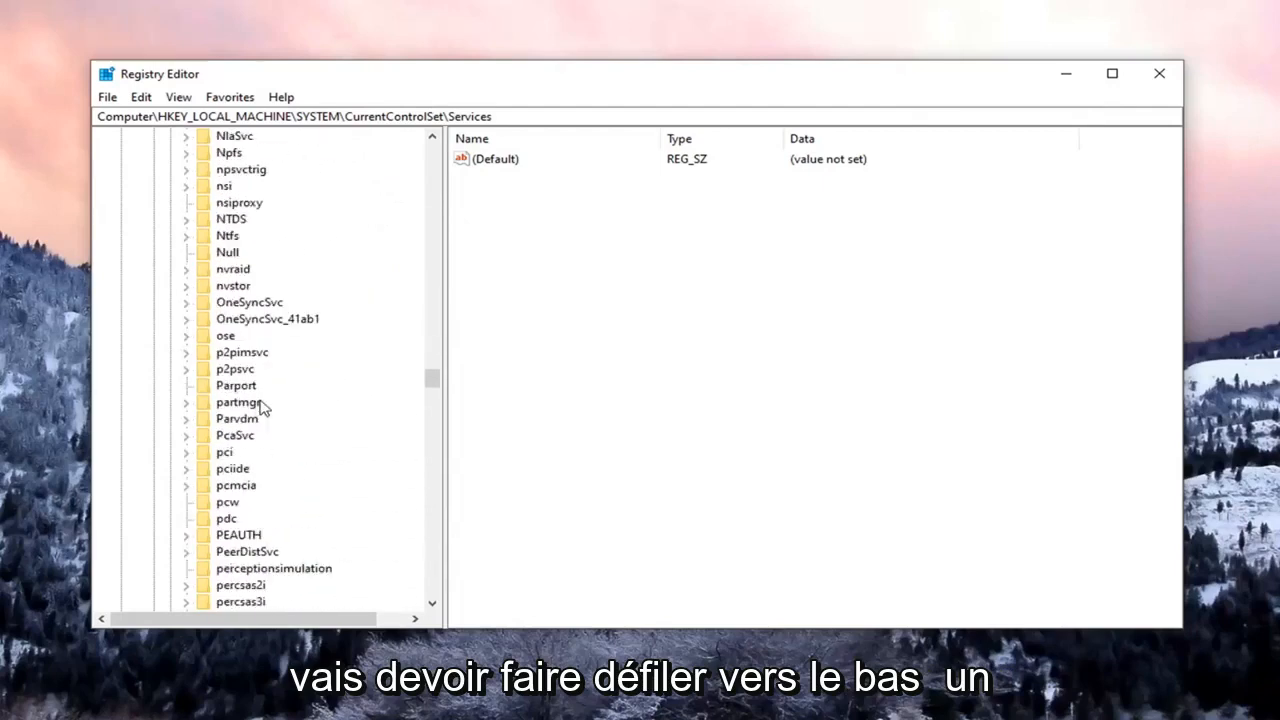
{"action": "scroll", "scroll_direction": "down", "scroll_amount": 3}
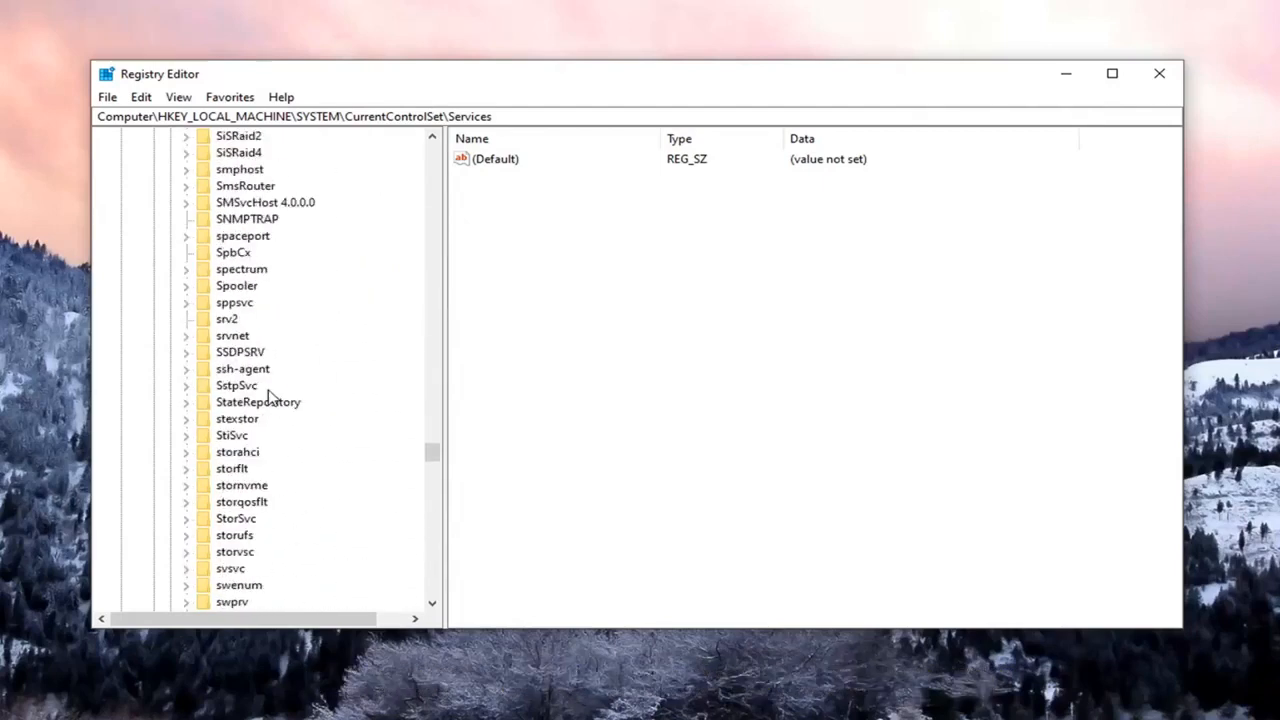
{"action": "left_click", "coordinate": [251, 435]}
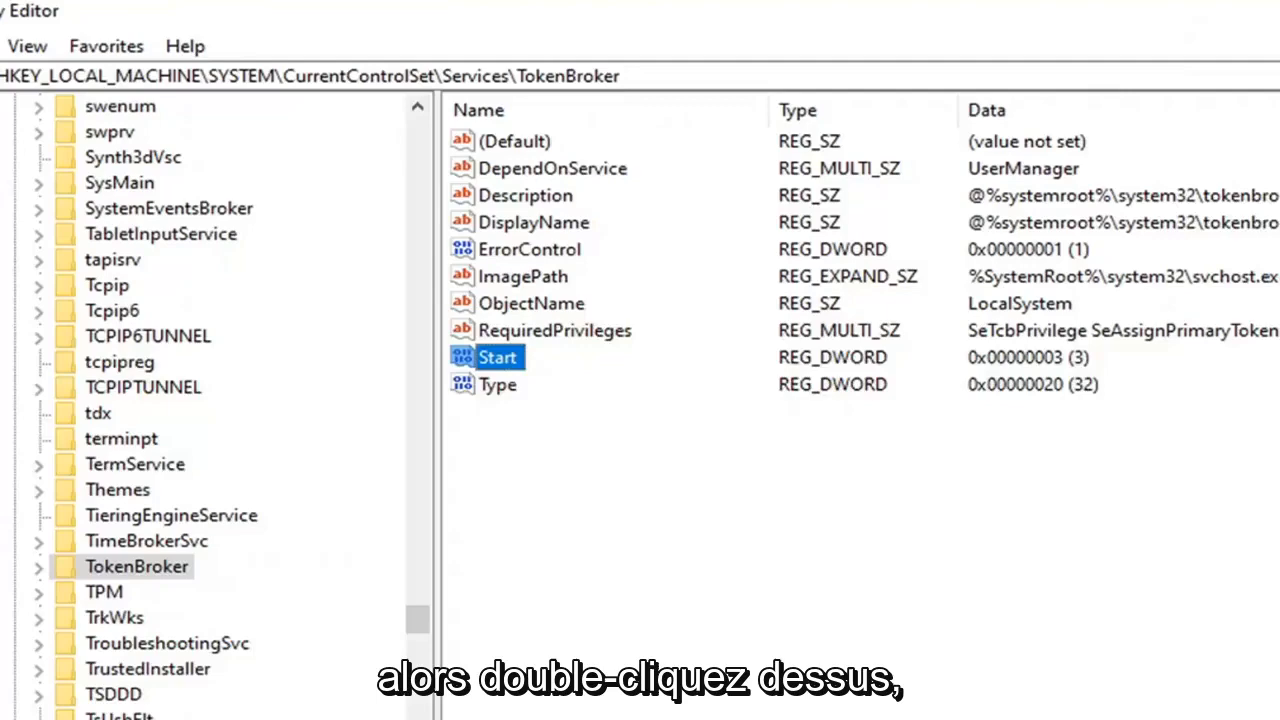
- Change TokenBroker's Start DWORD value data from 3 to 4
{"action": "double_click", "coordinate": [498, 357]}
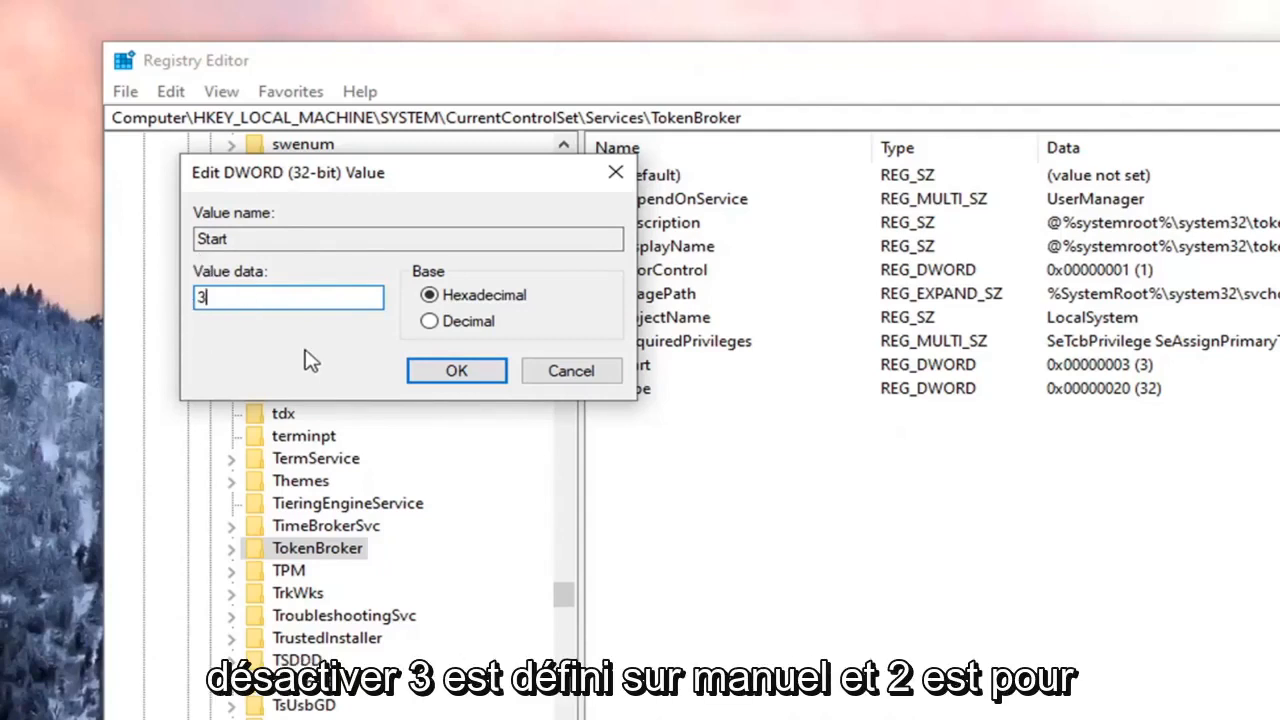
{"action": "mouse_move", "coordinate": [238, 330]}
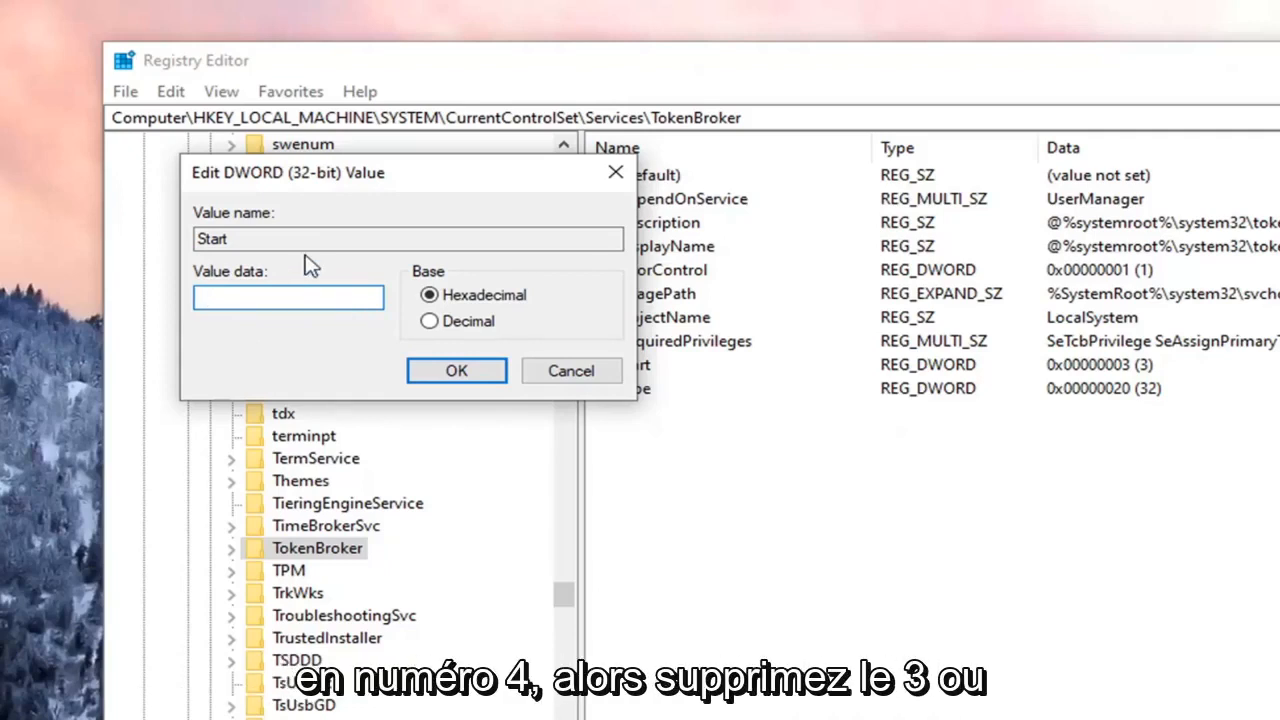
{"action": "type", "text": "4"}
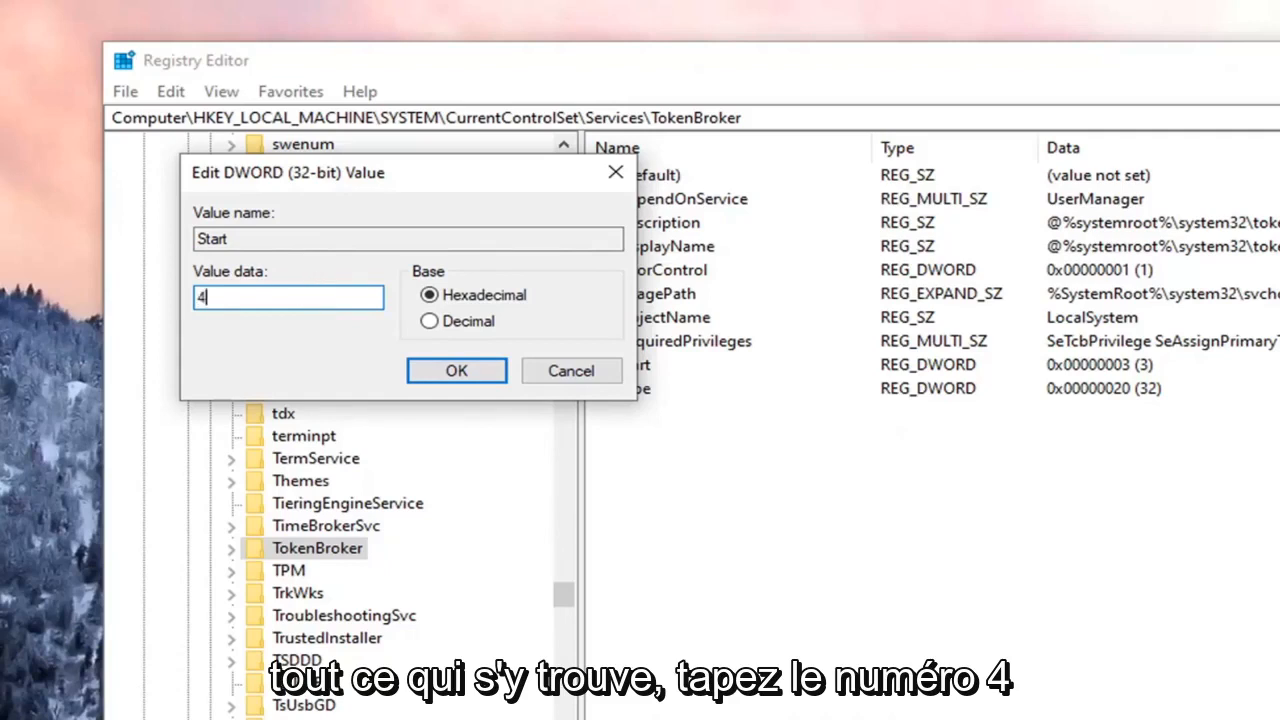
{"action": "mouse_move", "coordinate": [828, 350]}
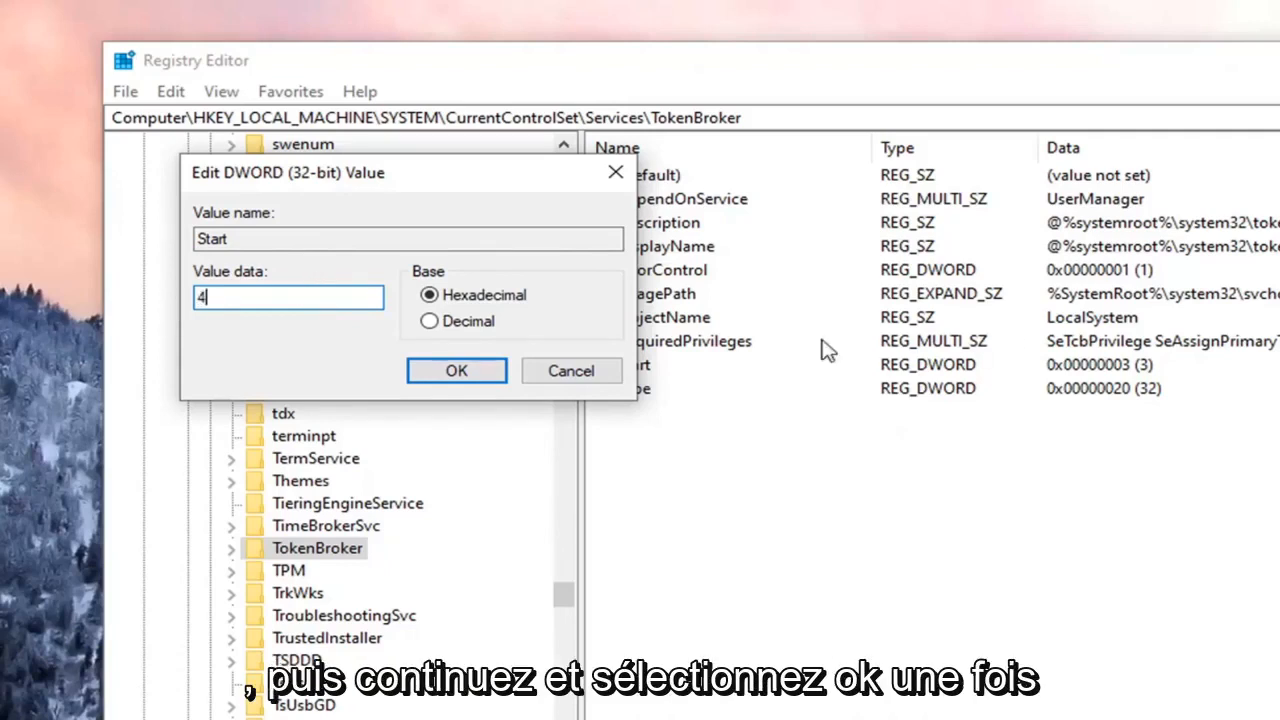
{"action": "left_click", "coordinate": [456, 370]}
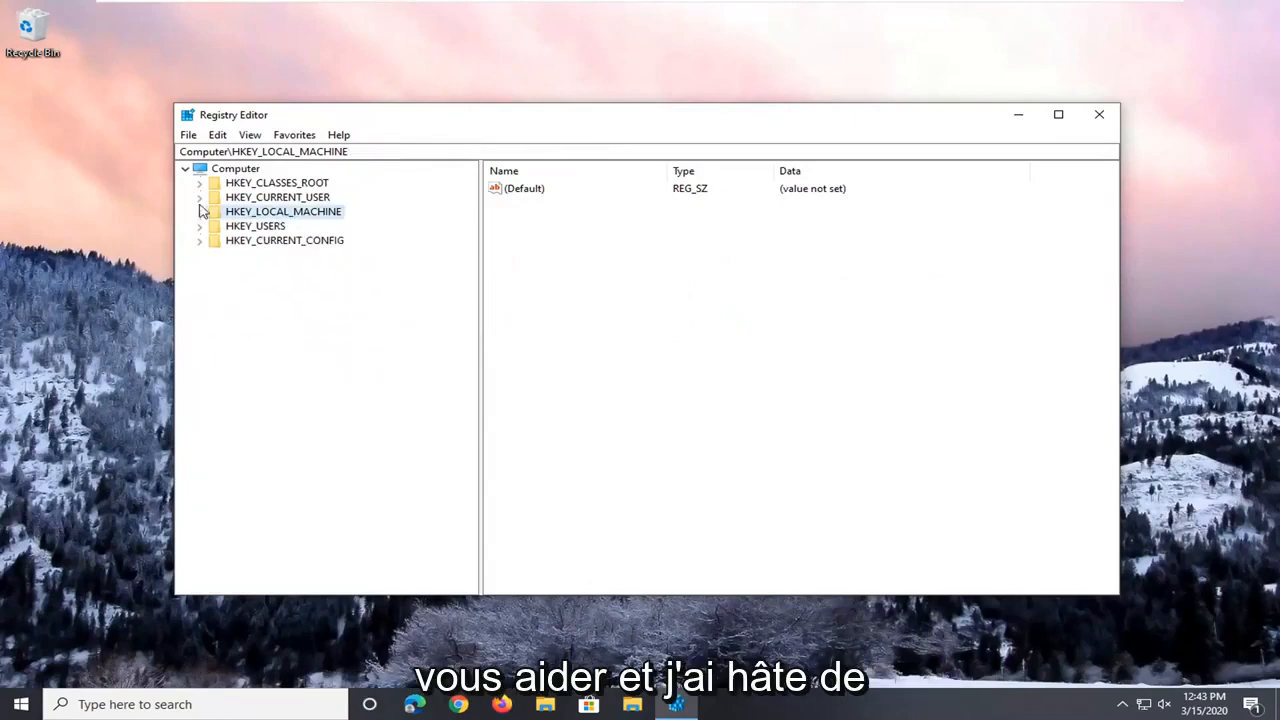
- Close the Registry Editor window to return to the desktop
{"action": "left_click", "coordinate": [1099, 114]}
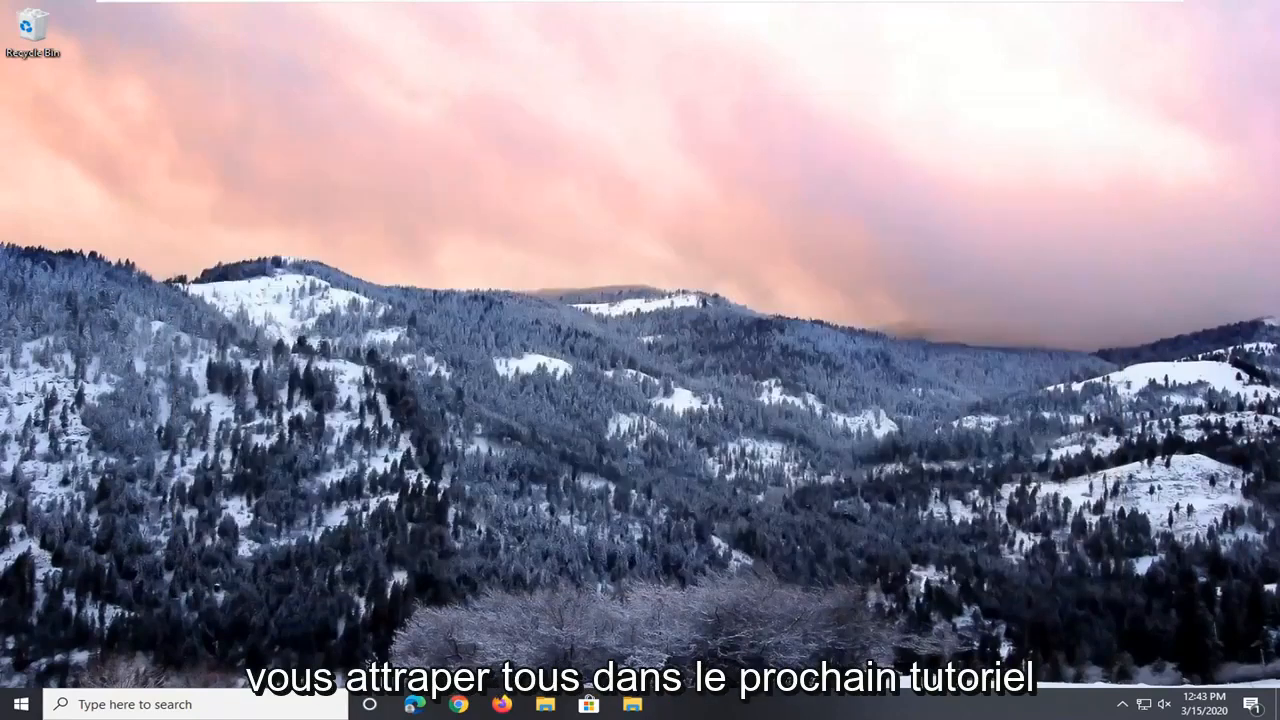